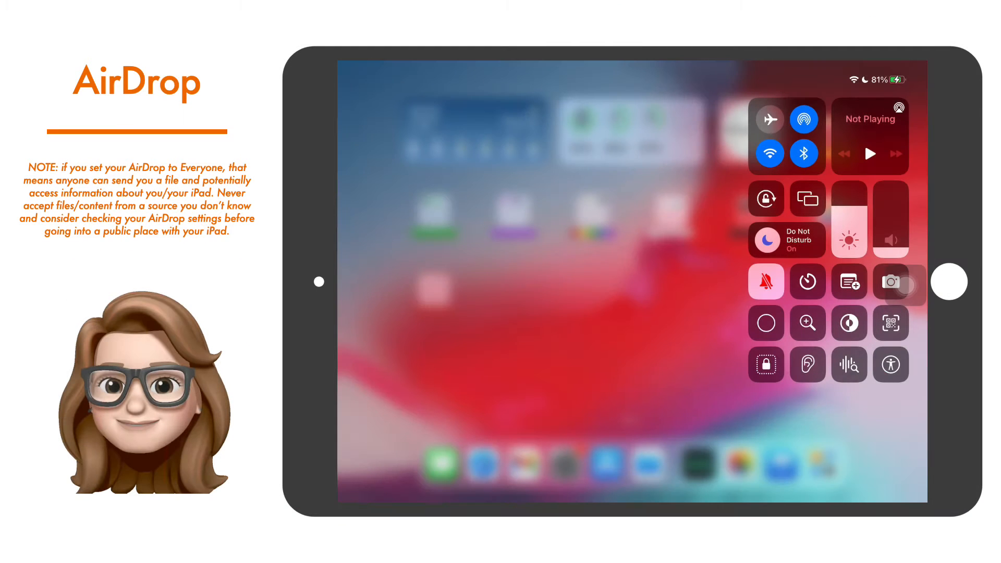
Step: Start a screen recording from Control Center and dismiss it back to the home screen
left_click(766, 322)
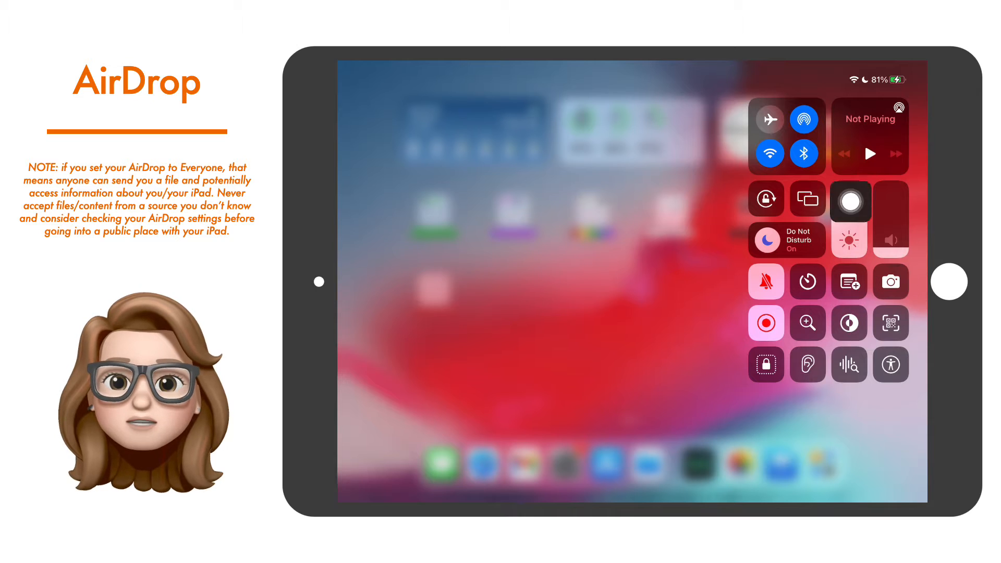
left_click(804, 119)
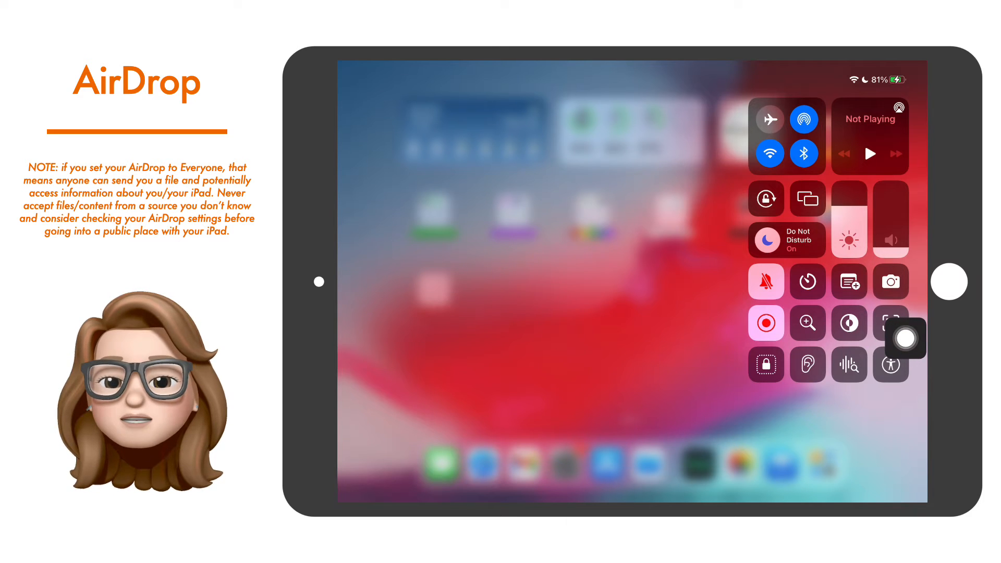
left_click(804, 120)
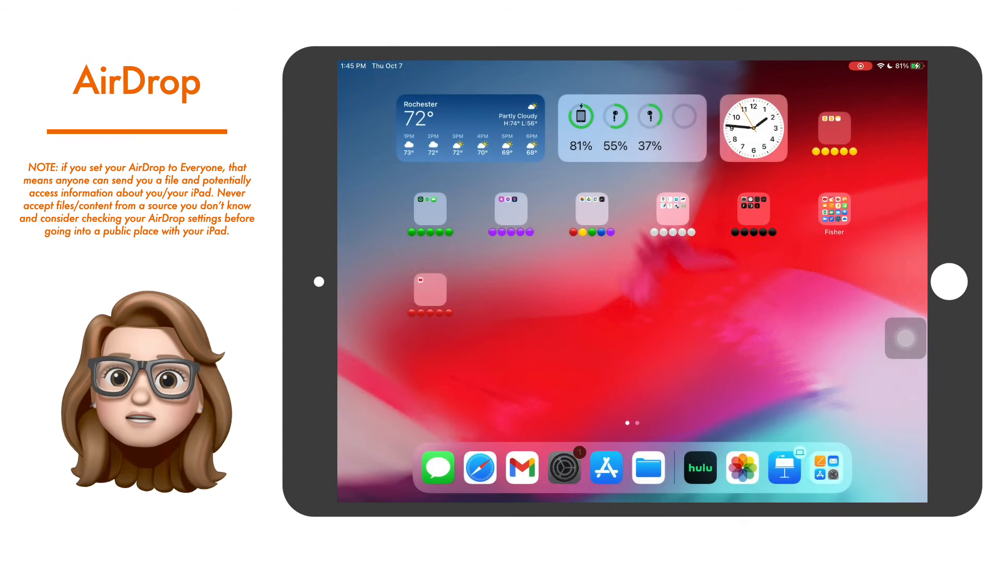
Step: Open Settings and view the General page listing AirDrop, AirPlay & Handoff
left_click(562, 468)
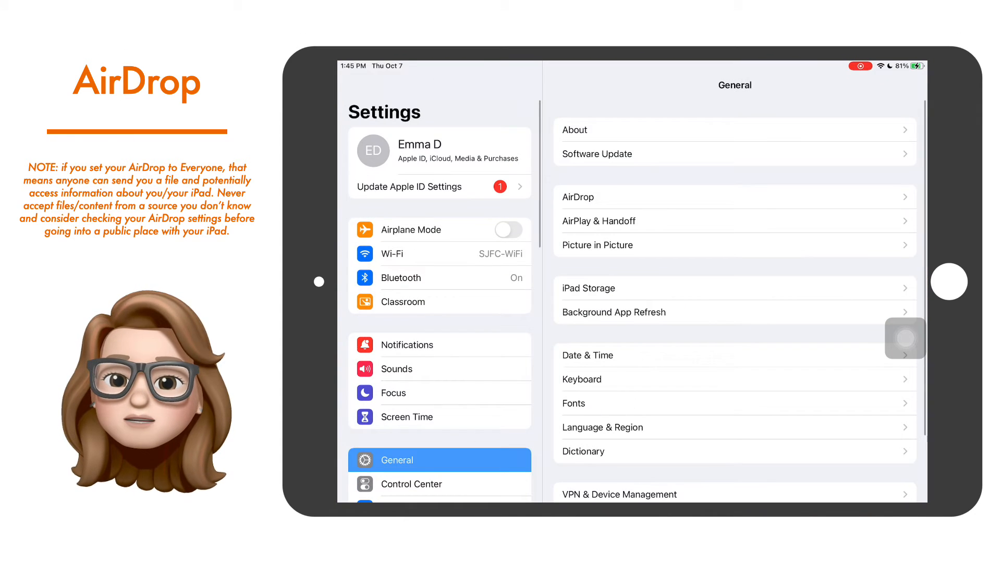
left_click(577, 196)
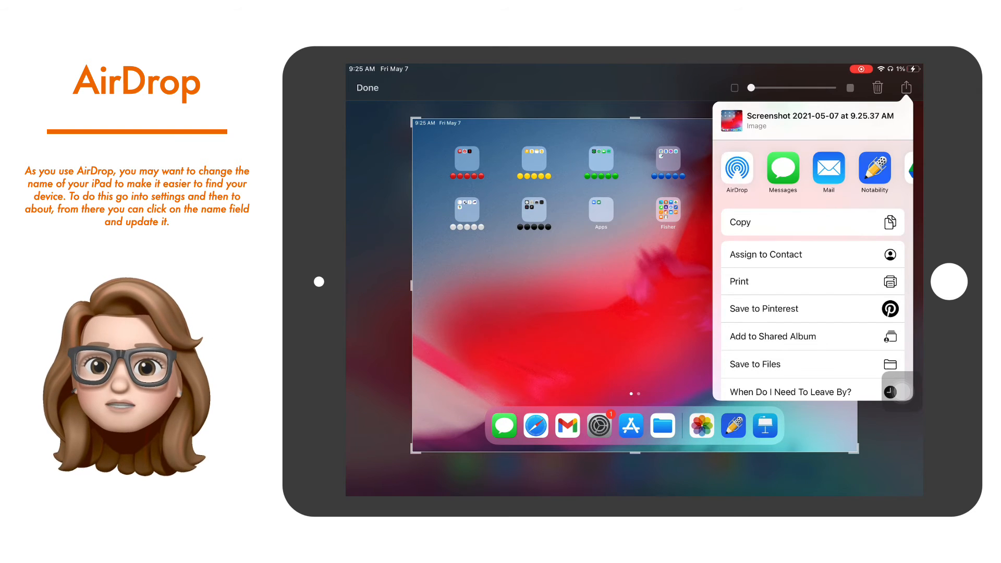
Step: Share the screenshot via AirDrop to the nearby iPhone
left_click(736, 171)
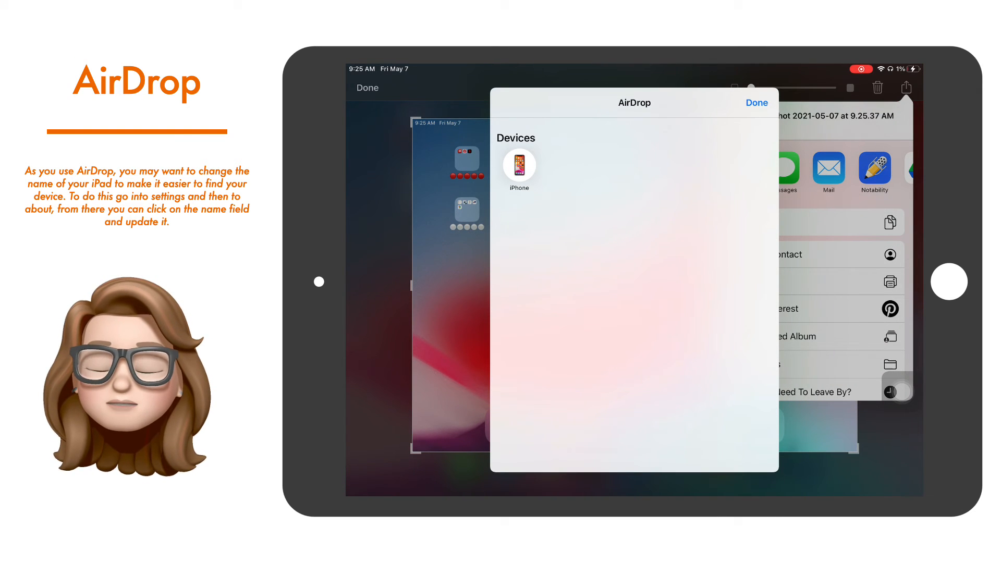
left_click(756, 102)
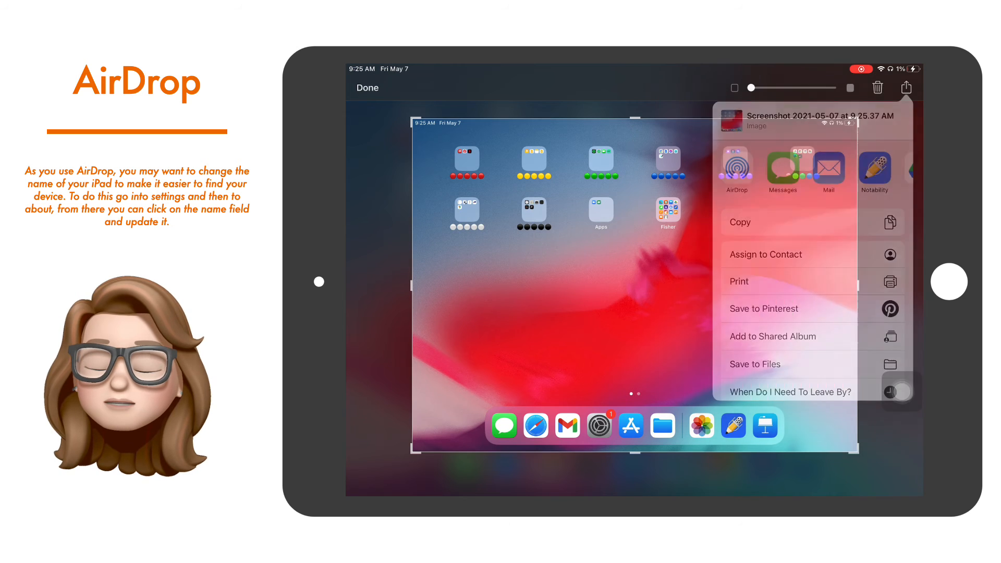